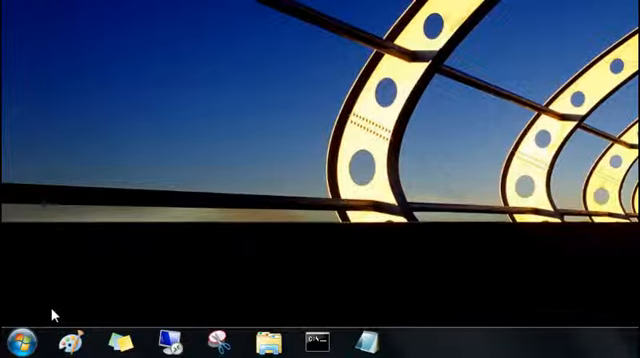
{"action": "mouse_move", "coordinate": [310, 282]}
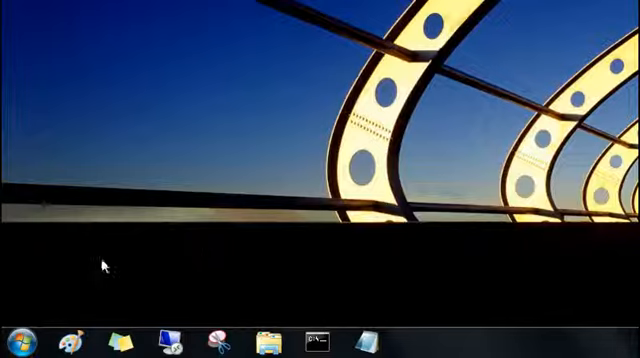
- Pin another program so its button joins the existing taskbar icons
{"action": "left_click", "coordinate": [12, 348]}
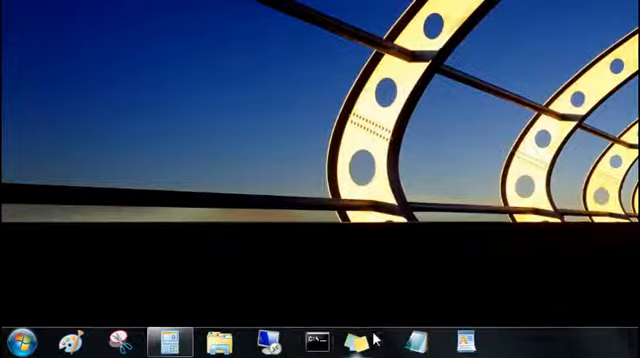
{"action": "left_click", "coordinate": [22, 336]}
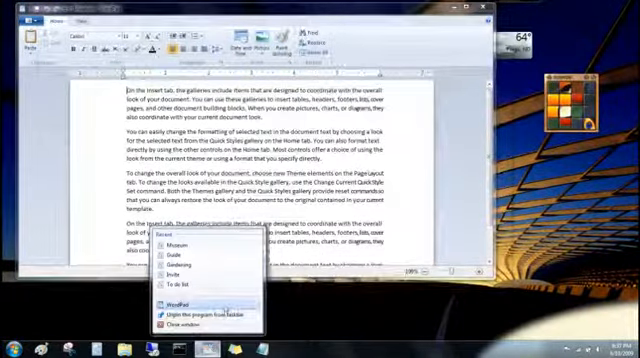
{"action": "left_click", "coordinate": [160, 298]}
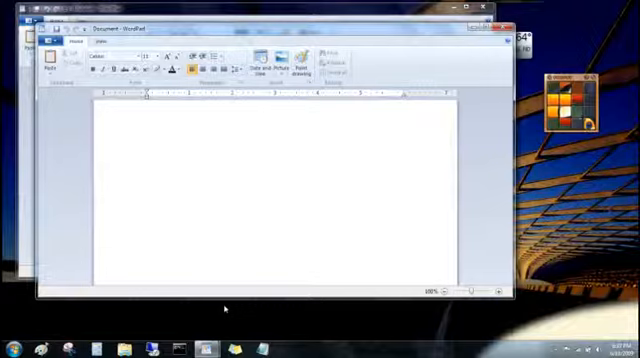
{"action": "right_click", "coordinate": [192, 340]}
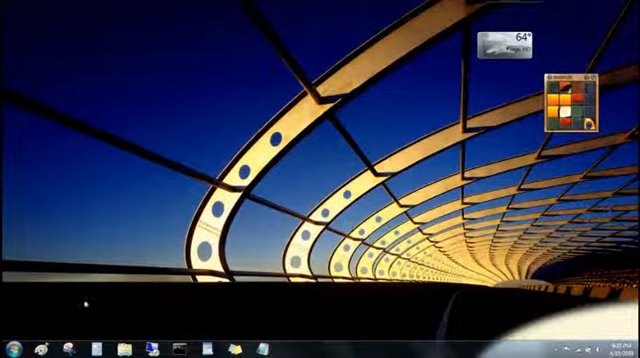
- Show Notepad's jump list and the context actions for the recent 'schedule' file
{"action": "left_click", "coordinate": [12, 344]}
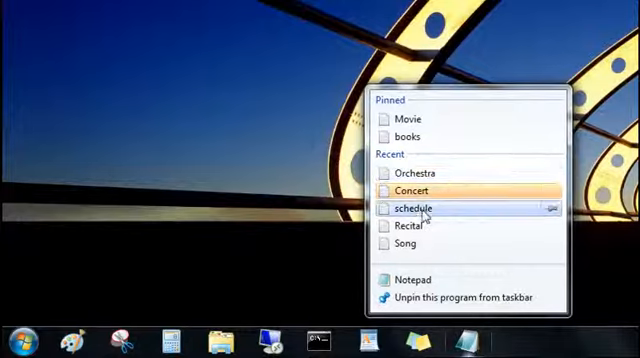
{"action": "right_click", "coordinate": [412, 192]}
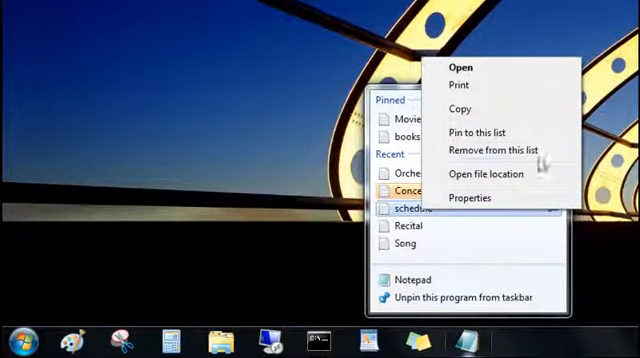